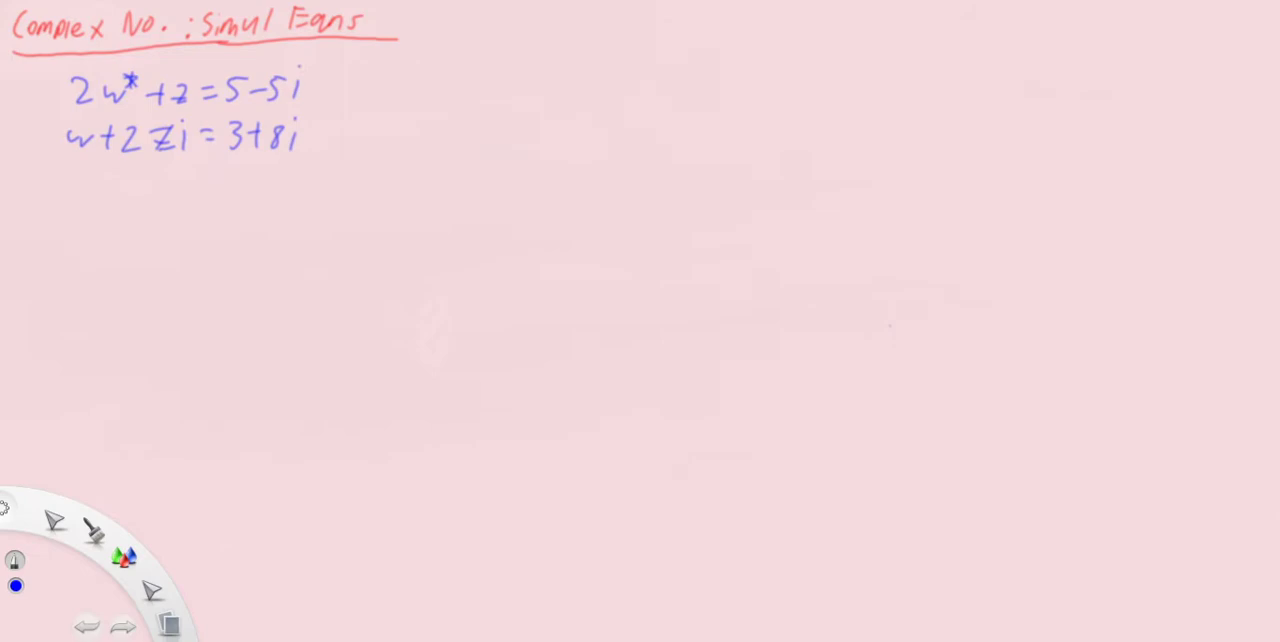
Step: Handwrite w = a+bi and z = c+di to the right of the two equations
left_click_drag(415, 80, 425, 145)
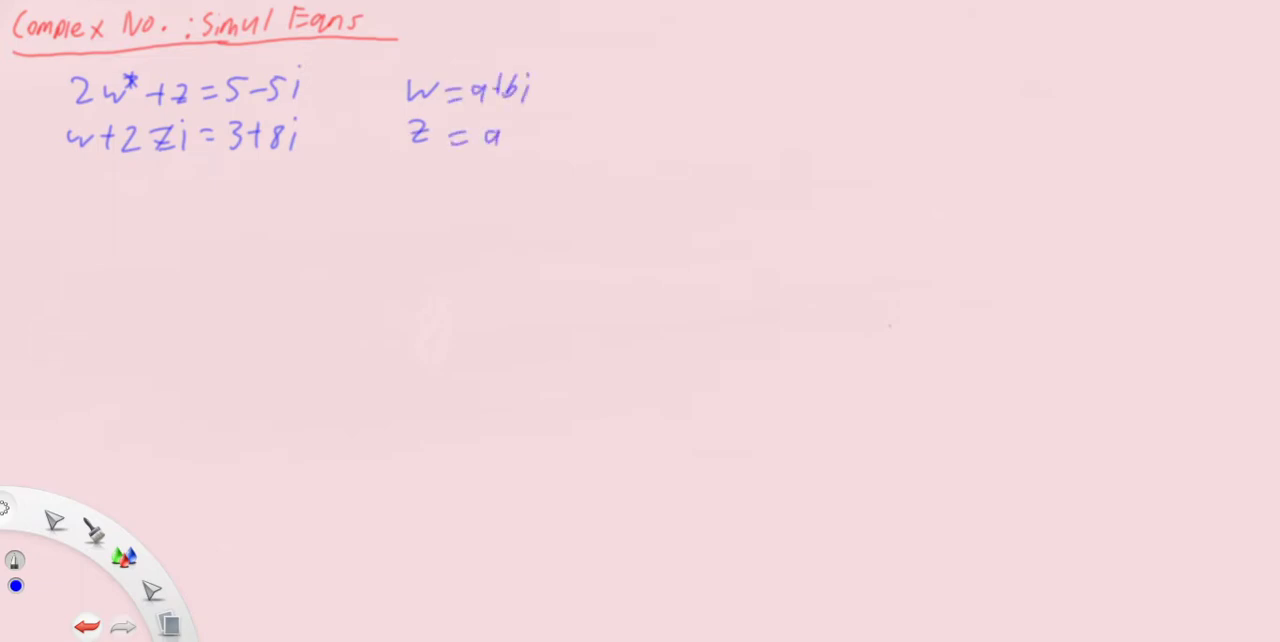
type("c+d")
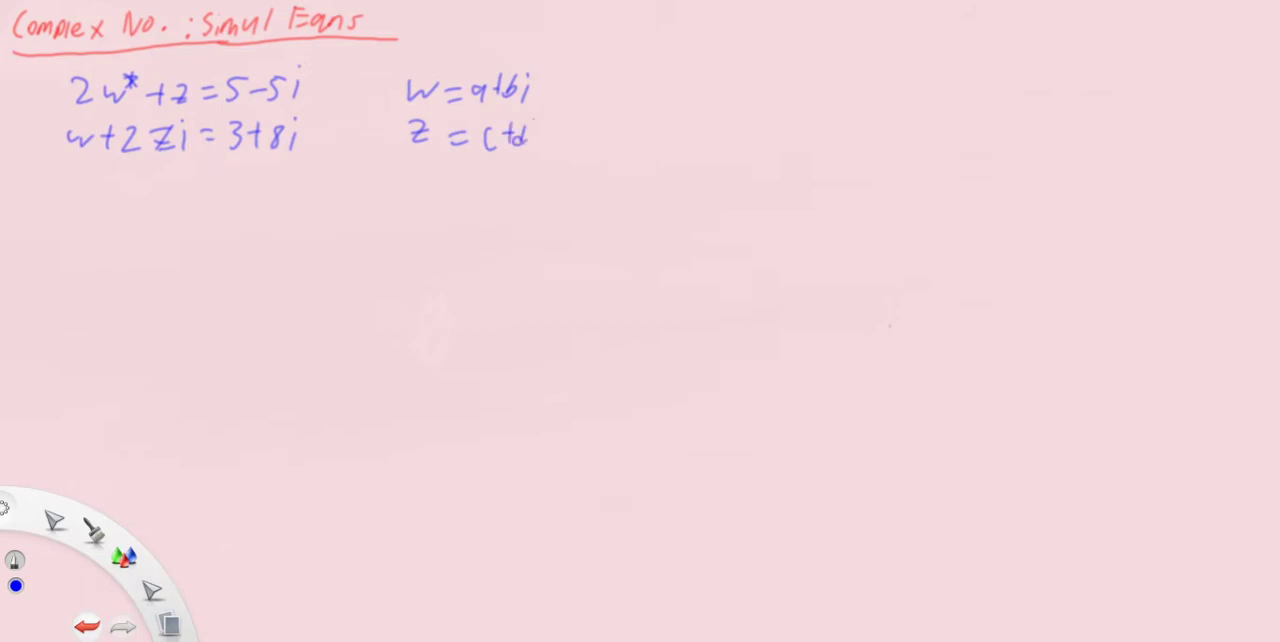
type("i")
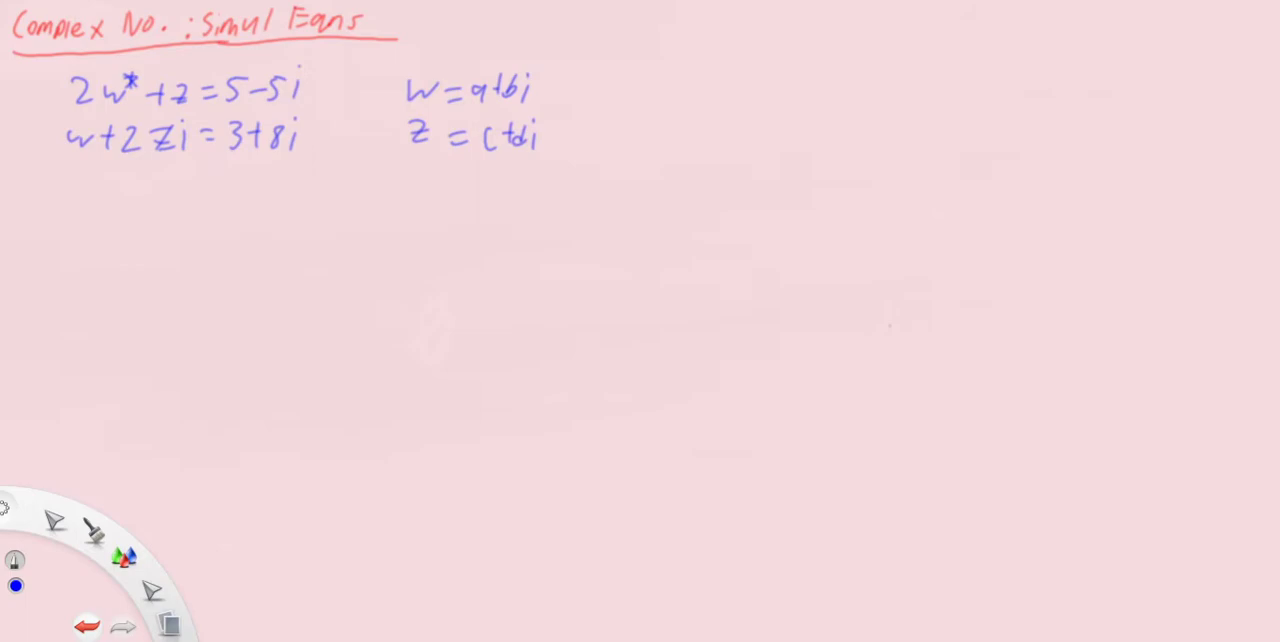
left_click_drag(315, 80, 335, 72)
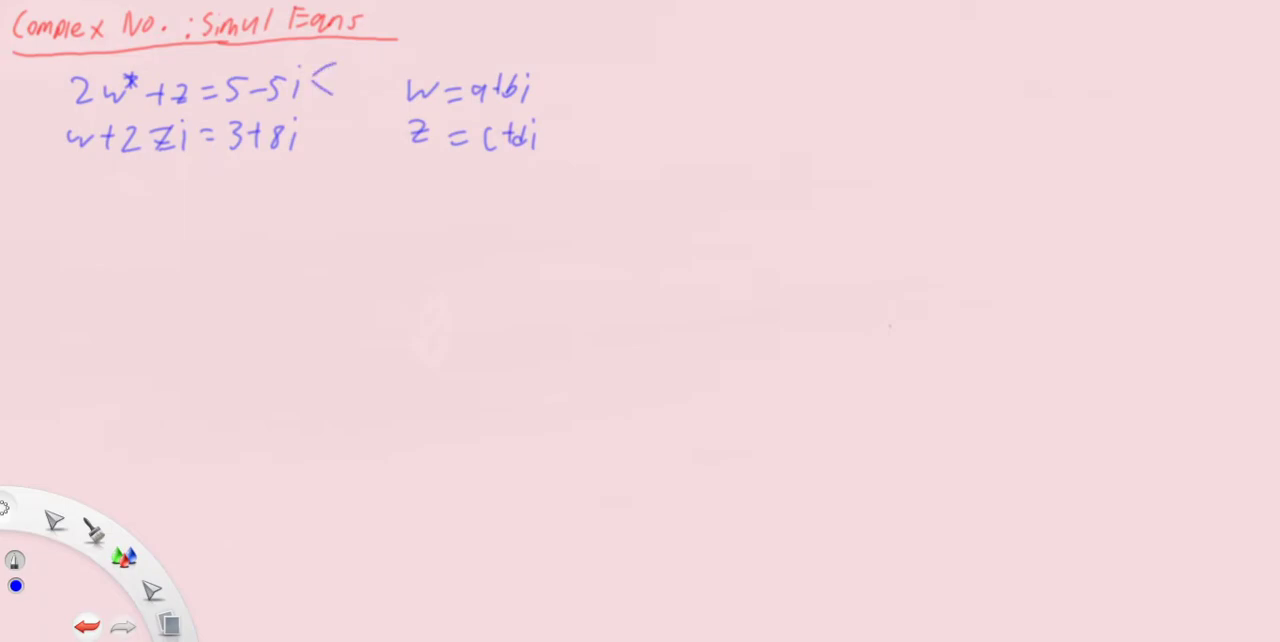
Step: Undo the latest strokes twice, erasing the w = a+bi and z = c+di notes
left_click(87, 626)
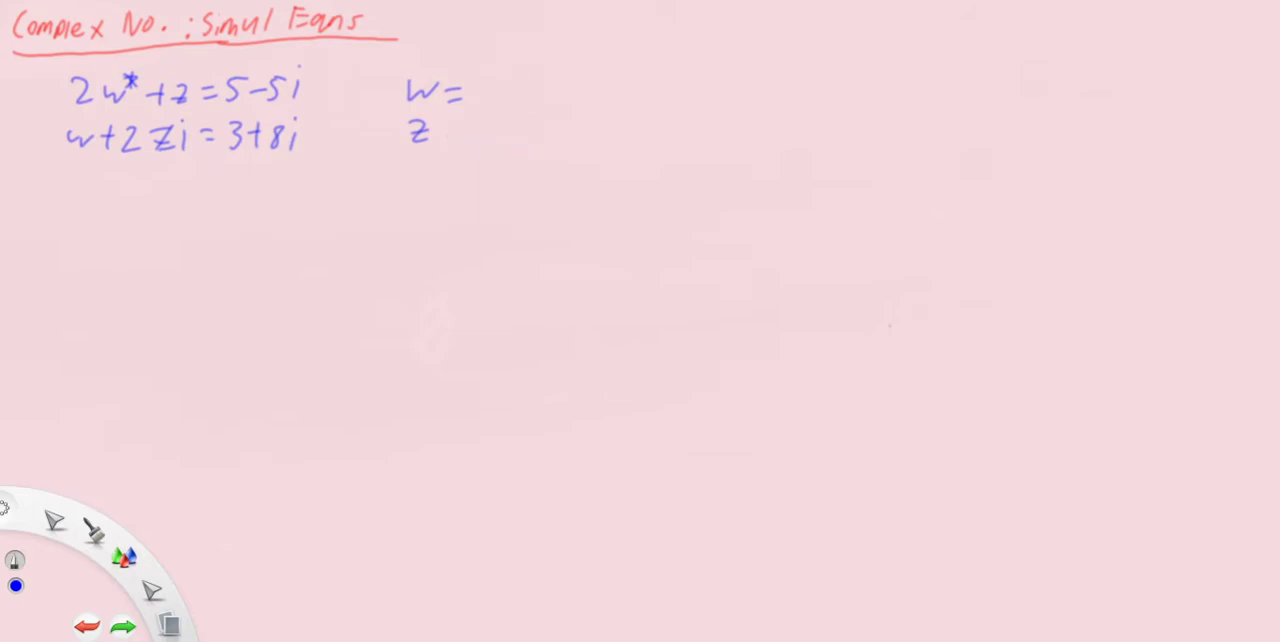
left_click(87, 627)
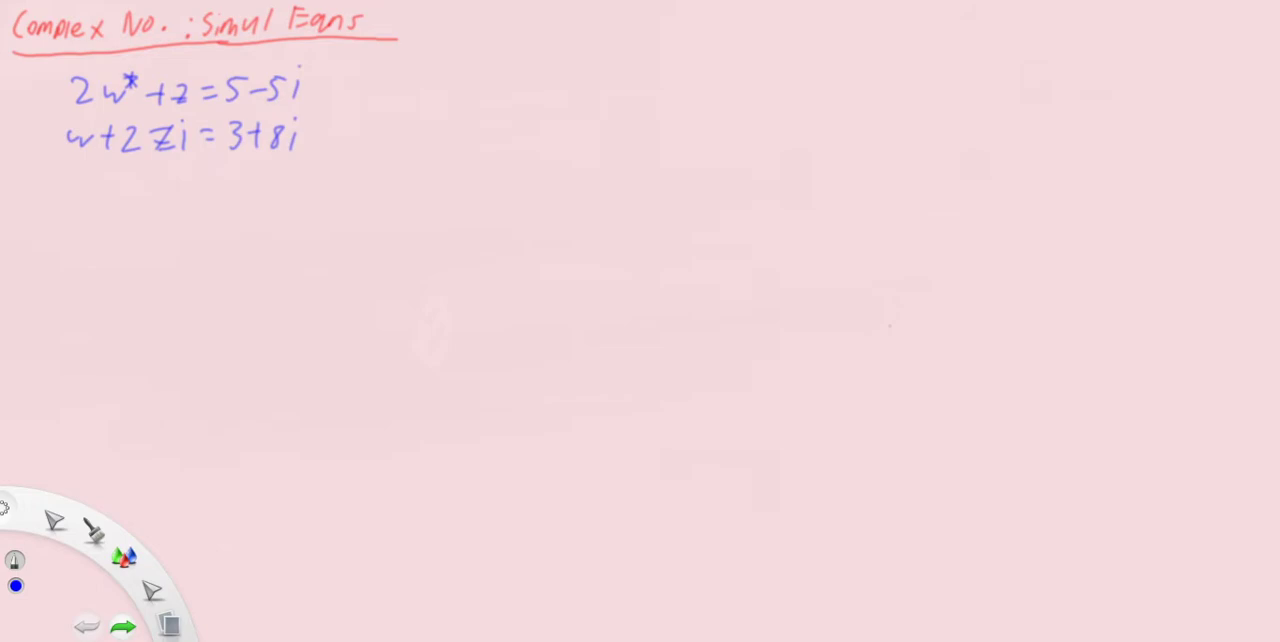
Step: Label equations (1) and (2), and write w + 2i(5−5i−2w*) = 3+8i
left_click_drag(325, 88, 375, 88)
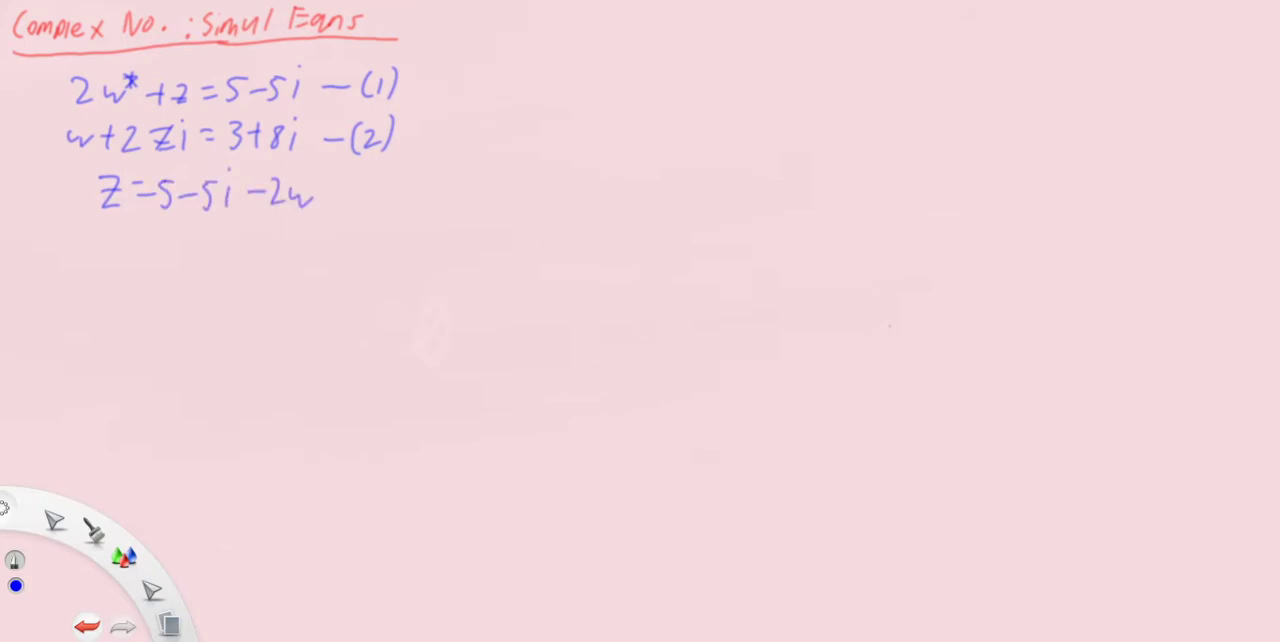
type("*")
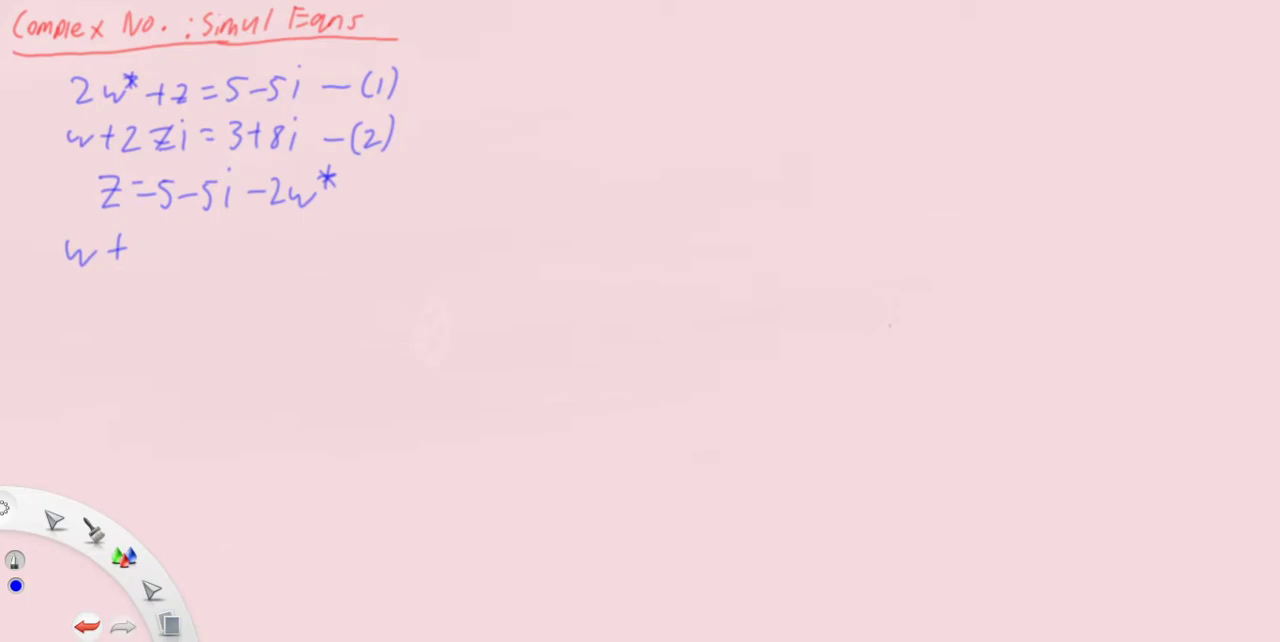
type("2i(5-5i-2w*)= 3+8i")
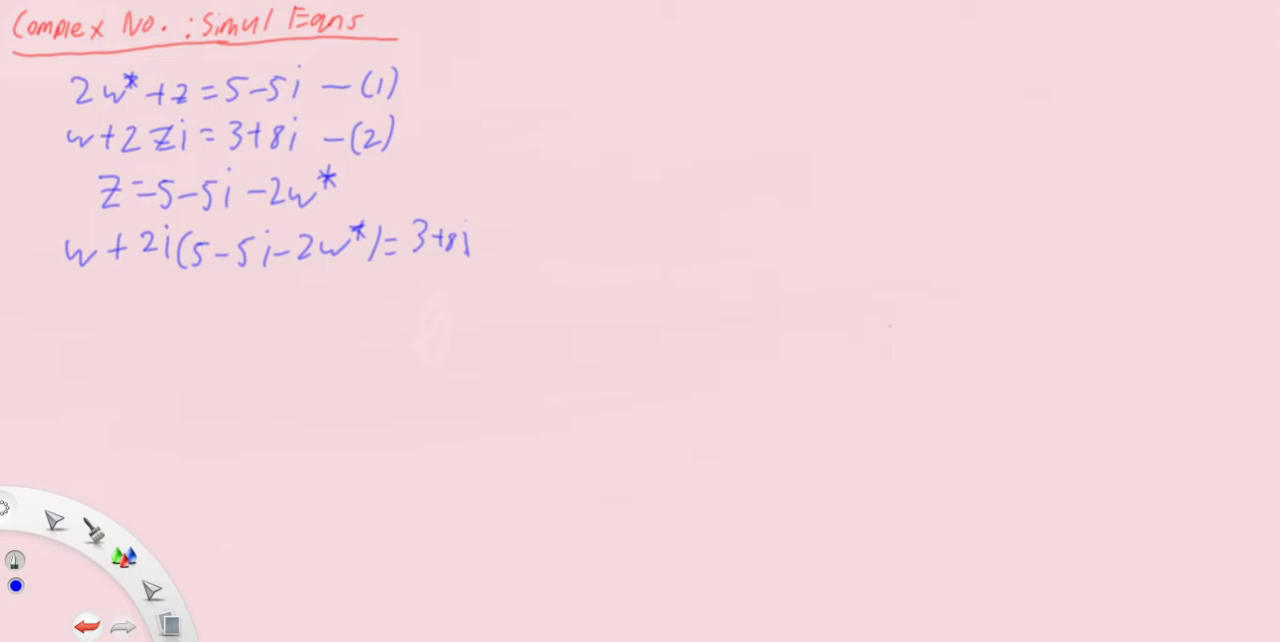
Step: Write 'Let w = a+bi' and expand to a+bi + 10i + 10 − 4i(a−bi) = 3+8i
left_click(58, 322)
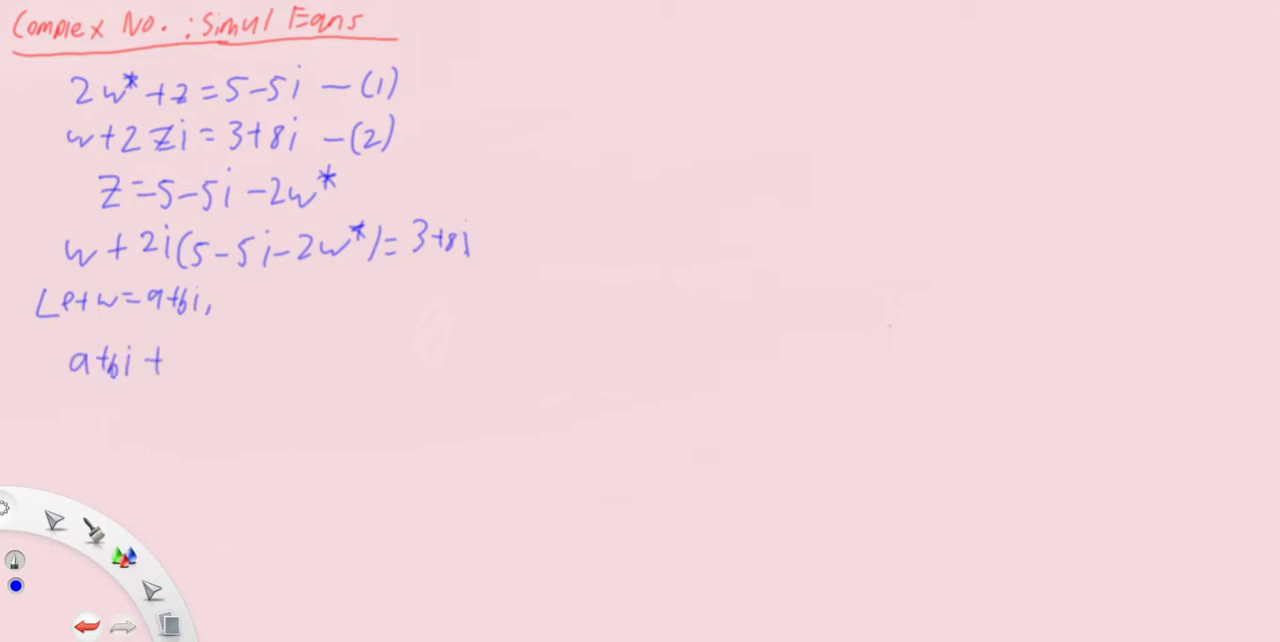
type("10i+10")
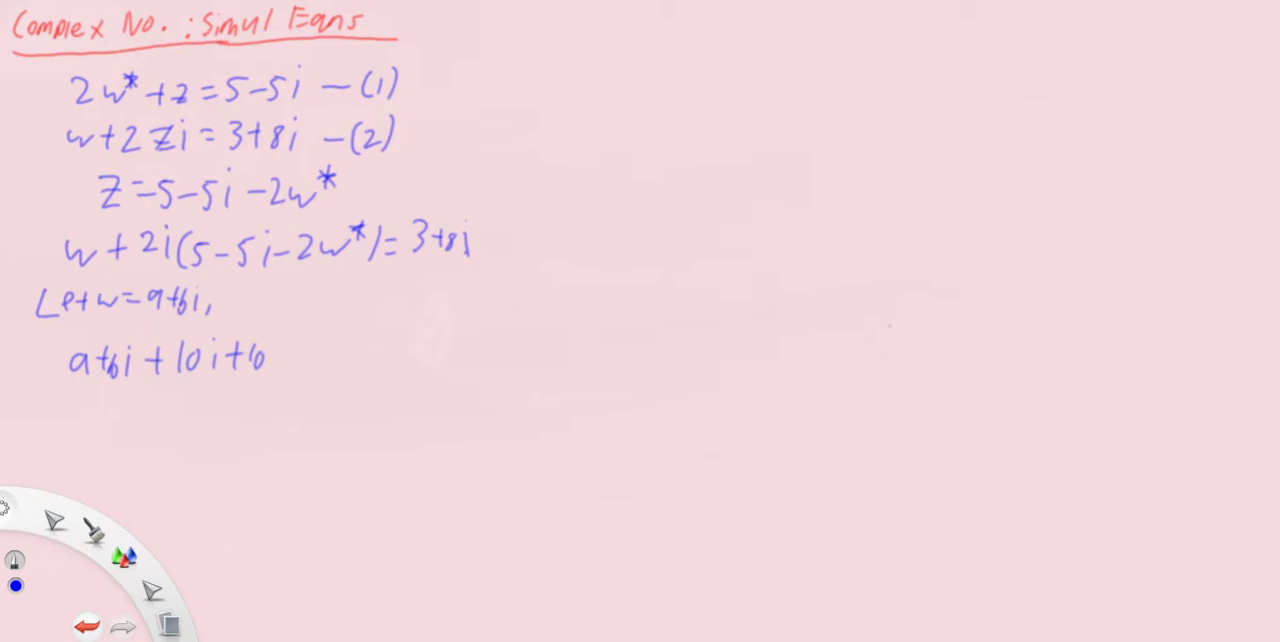
left_click(123, 626)
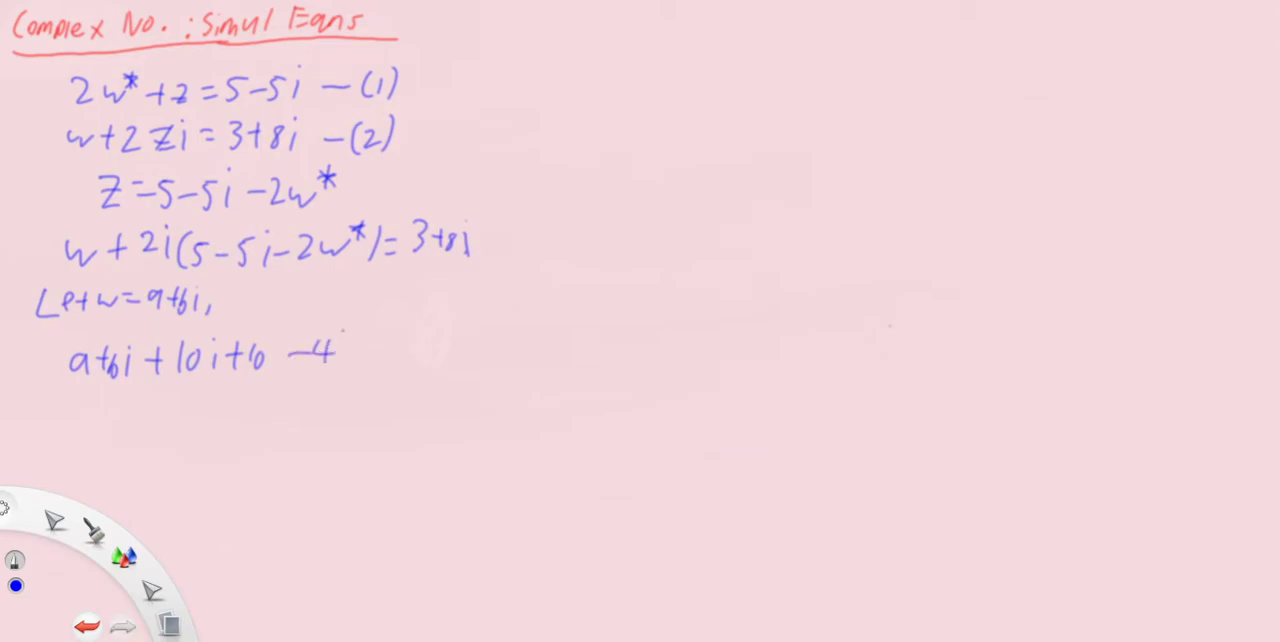
type("i(")
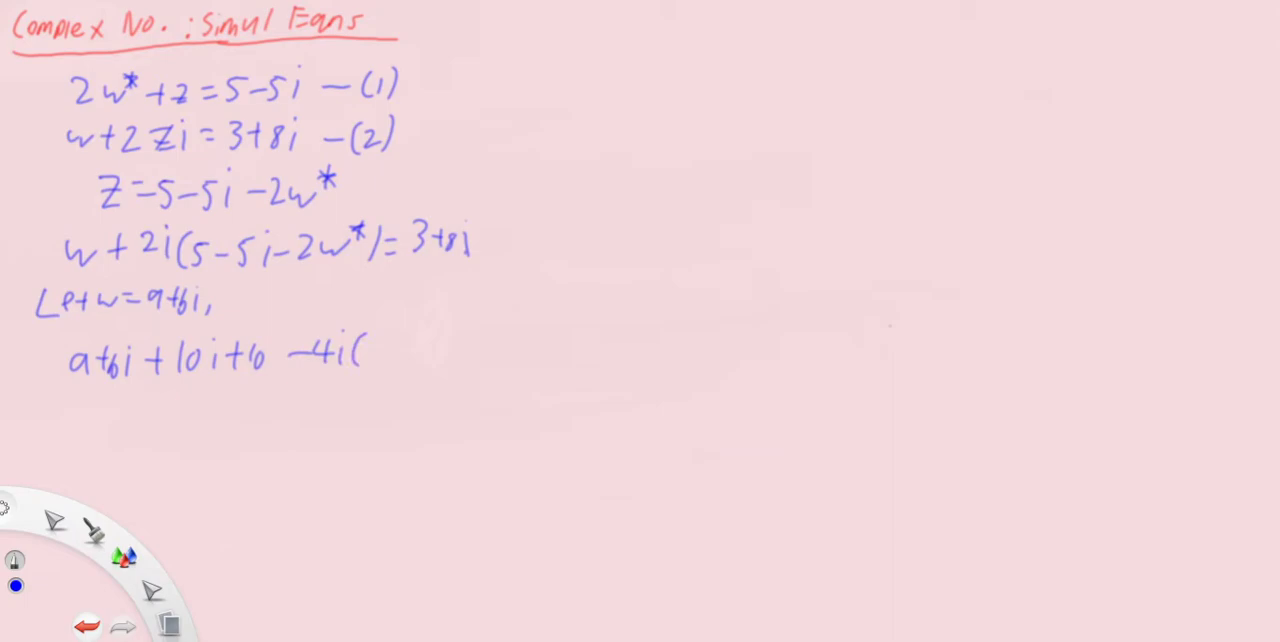
type("a")
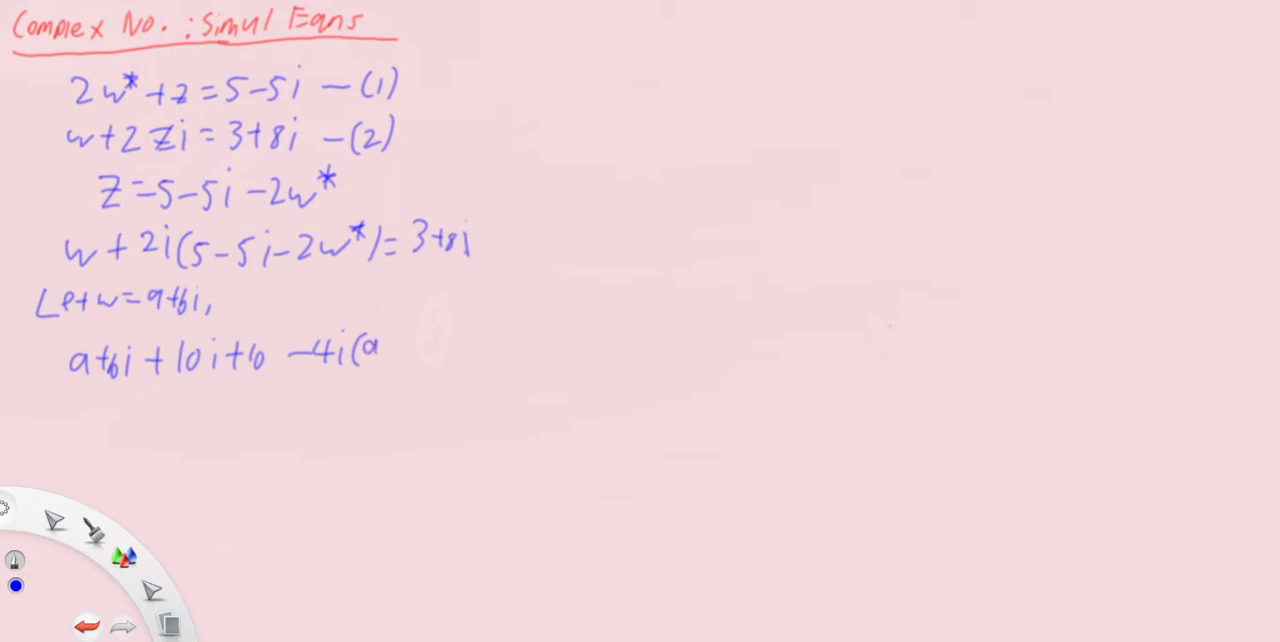
type("-bi)")
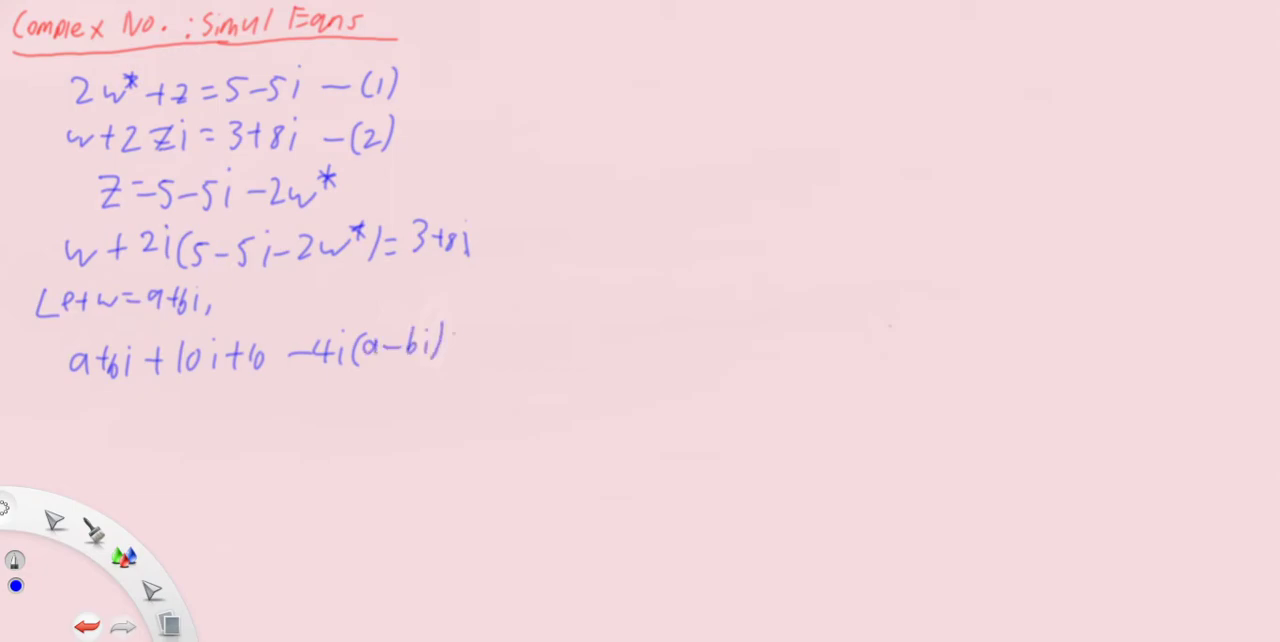
type("=3+8i")
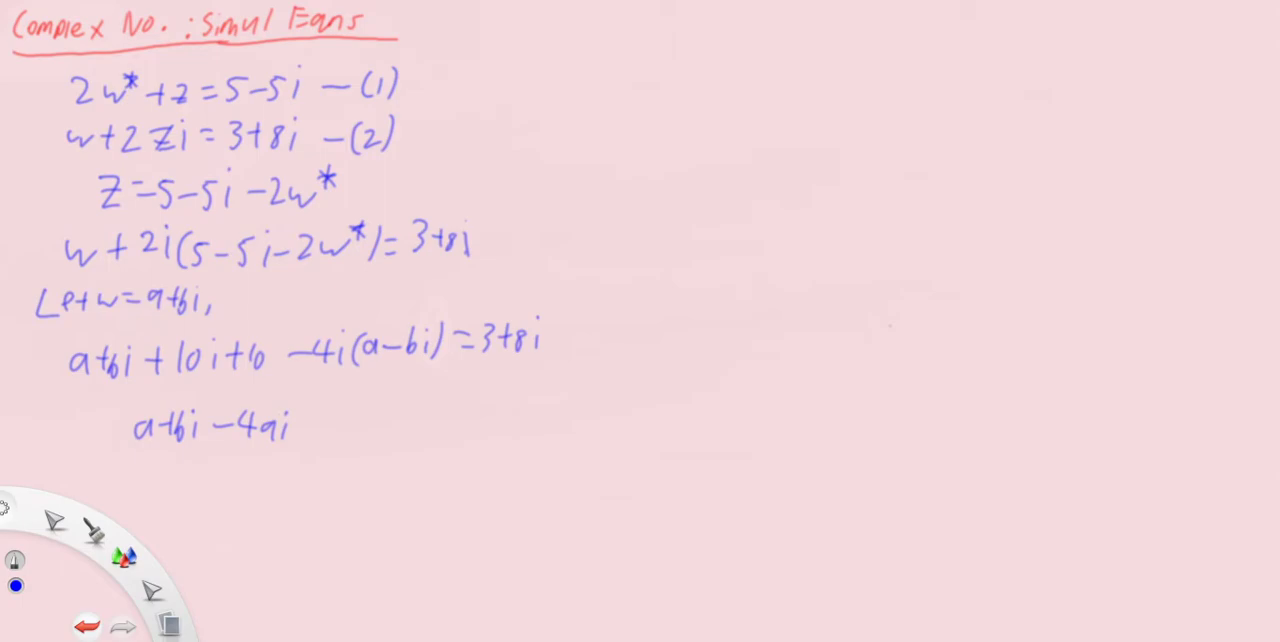
Step: Equate parts into a−4b = −7 and −4a+b = −2, then multiply by 4 giving −16a+4b = −8
type("-4b=-7-2i")
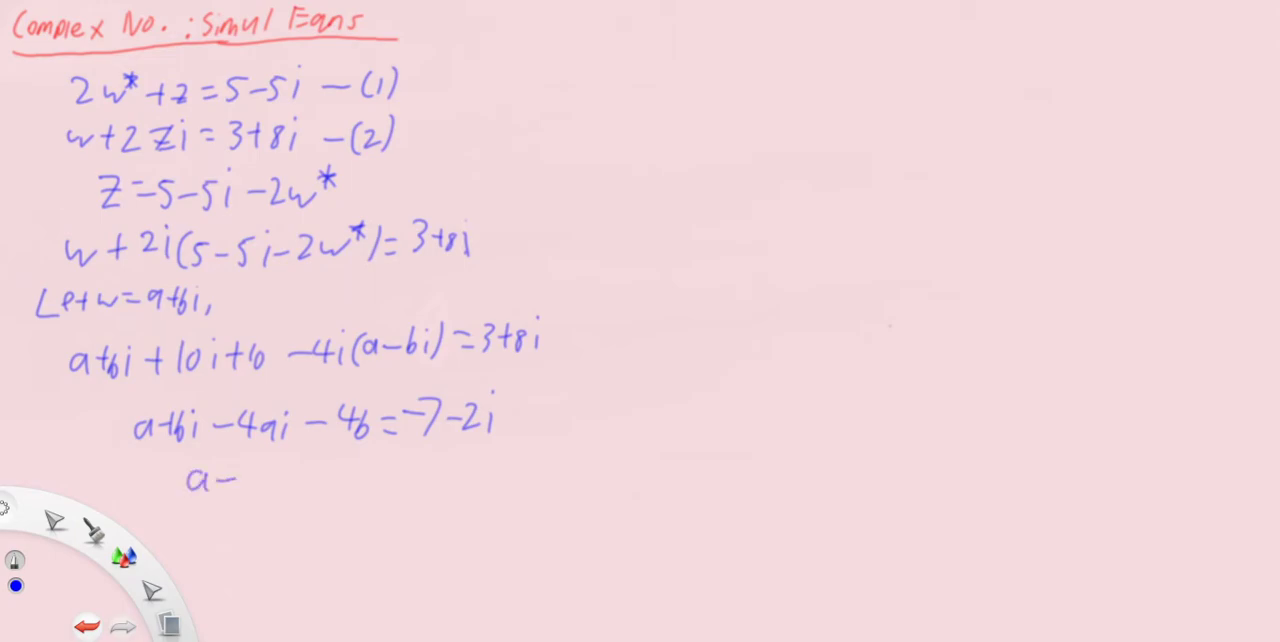
type("4b =")
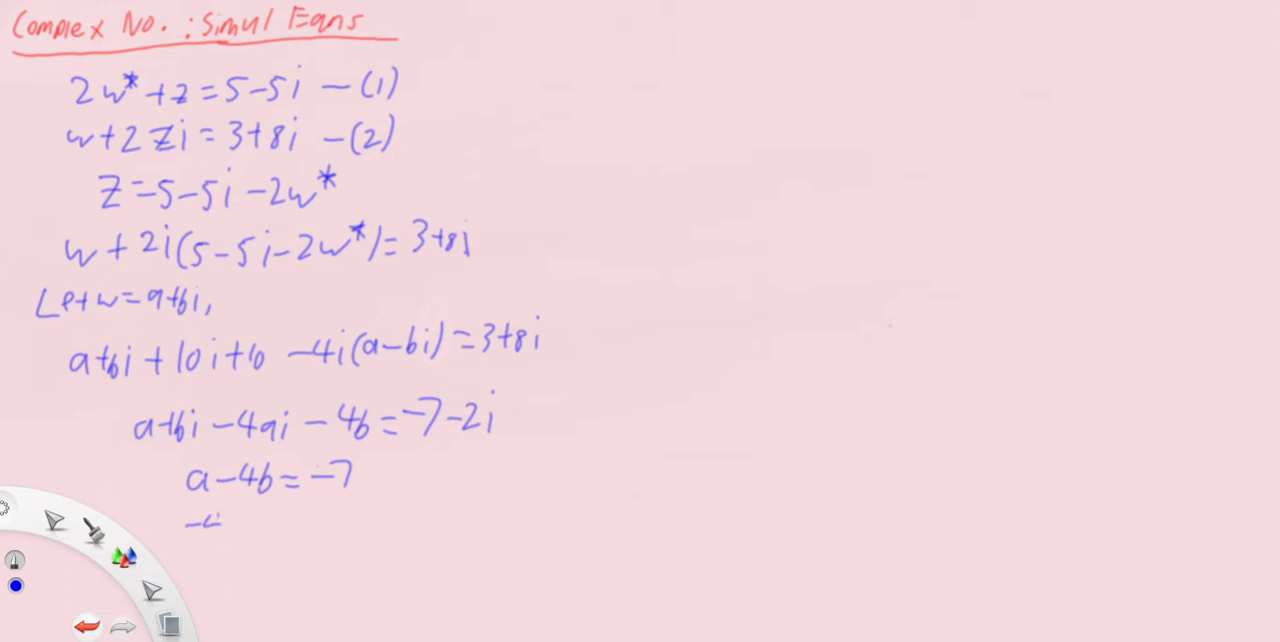
type("-4a+b=-")
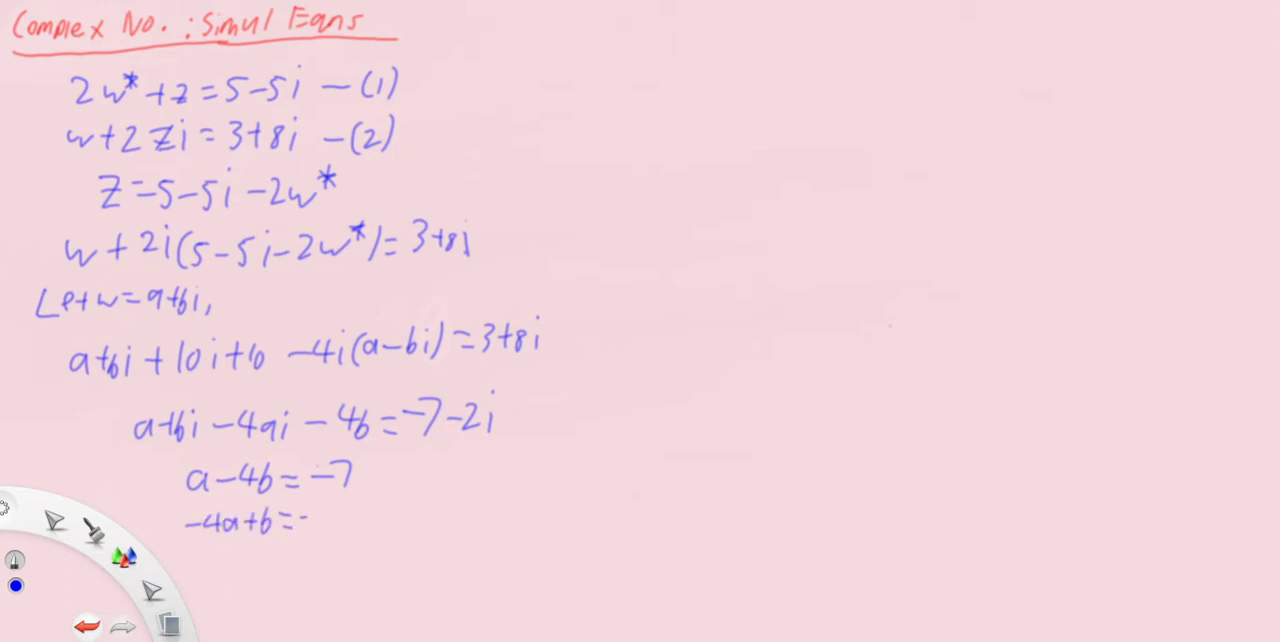
type("2 x")
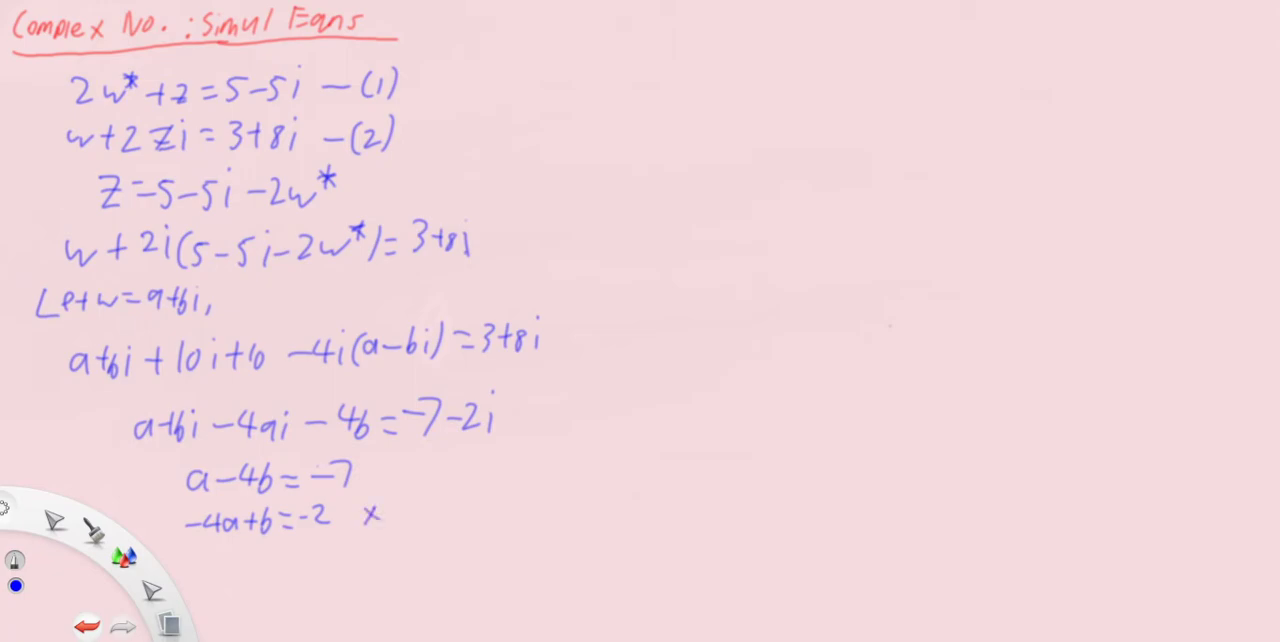
type("(x4)")
type("-16a")
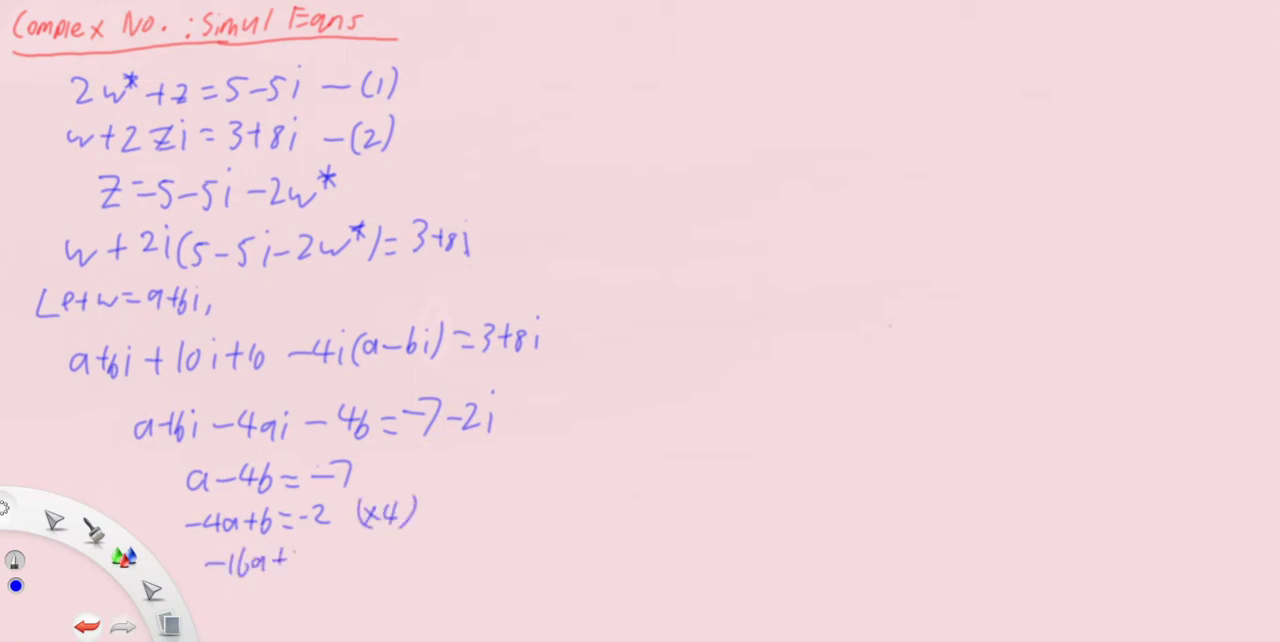
type("+4b=-8")
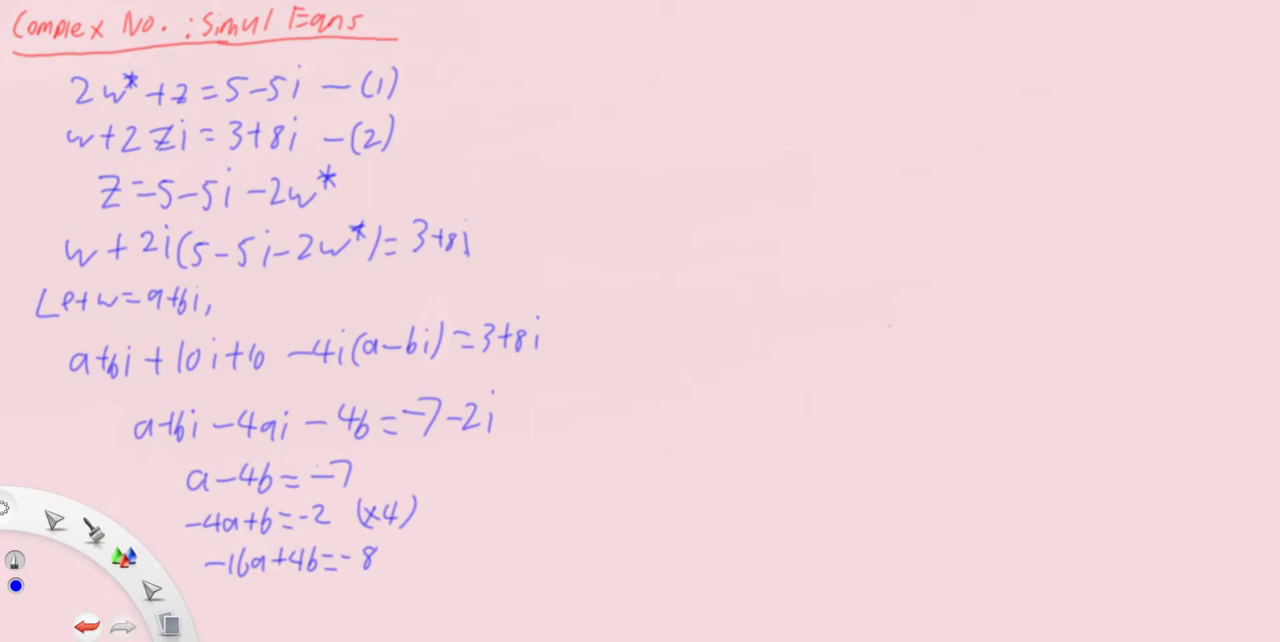
Step: Label (3) and (4), then eliminate: −15a = −15 so a = 1, and 4b = 1+7 so b = 2
type("-(3)")
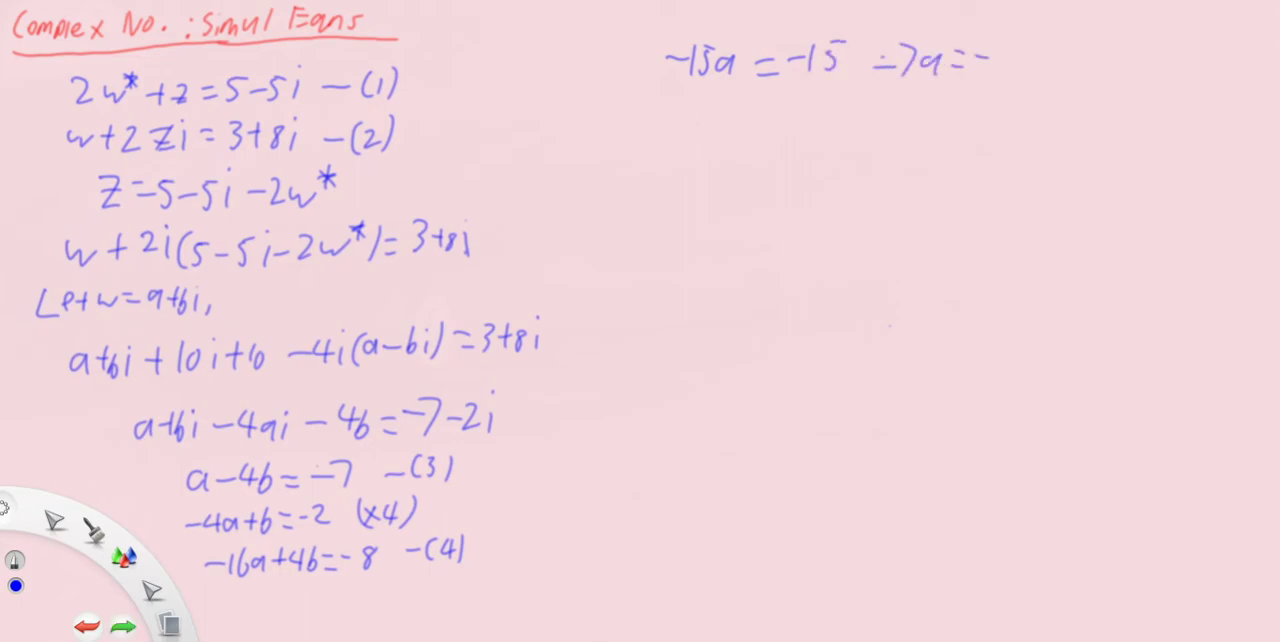
type("1")
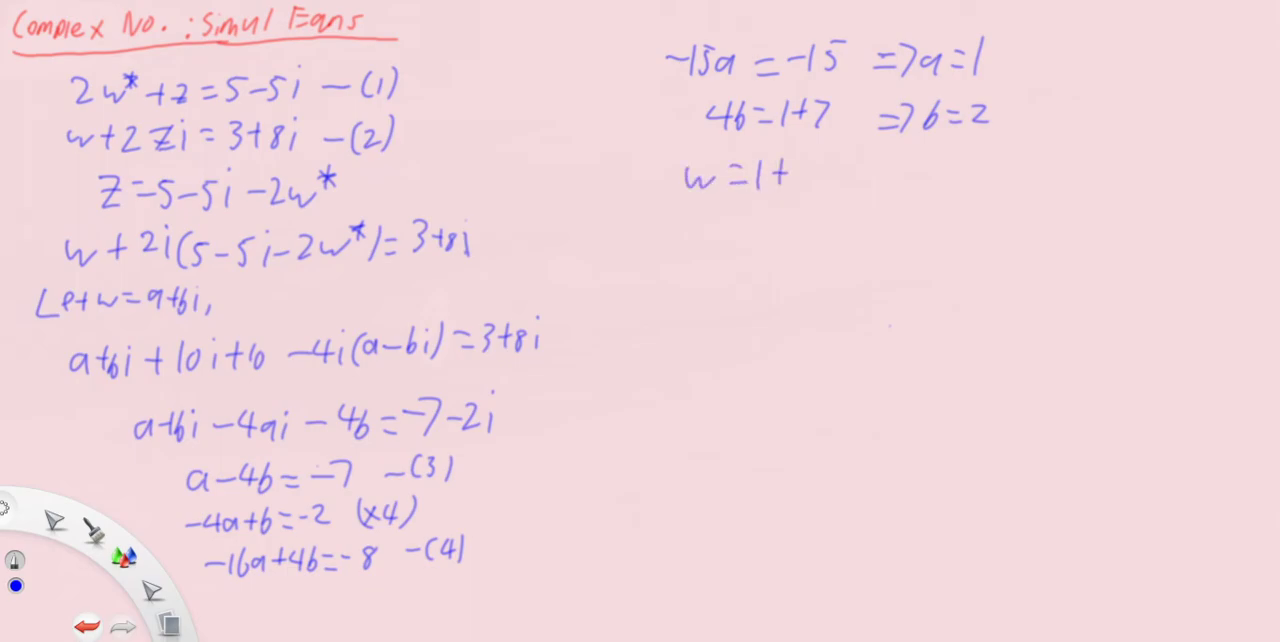
Step: Write w = 1+2i and z = 5−5i−2+4i, and begin the side note −2w* =
type("2i")
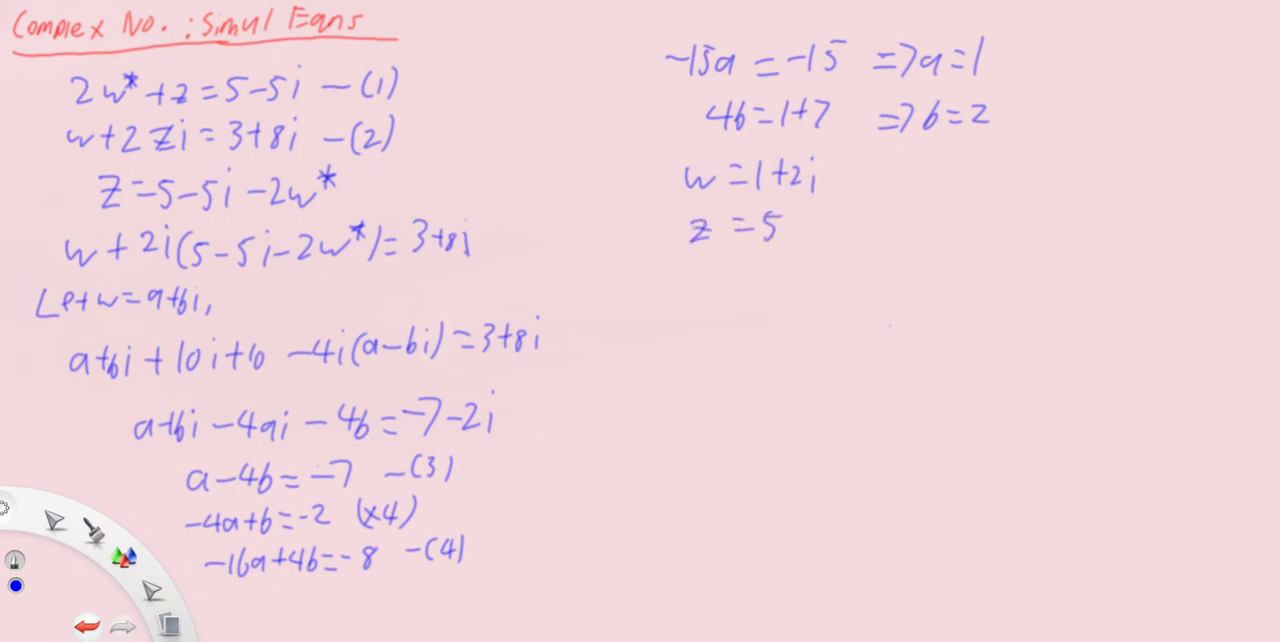
type("-5i-2")
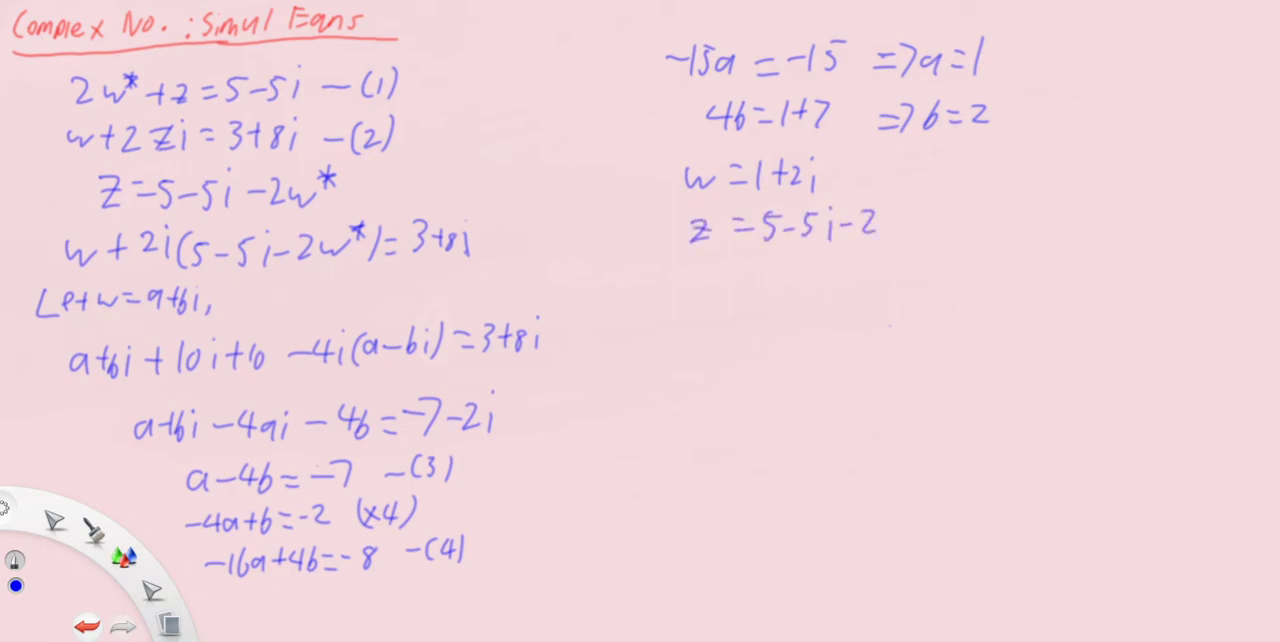
type("+4i")
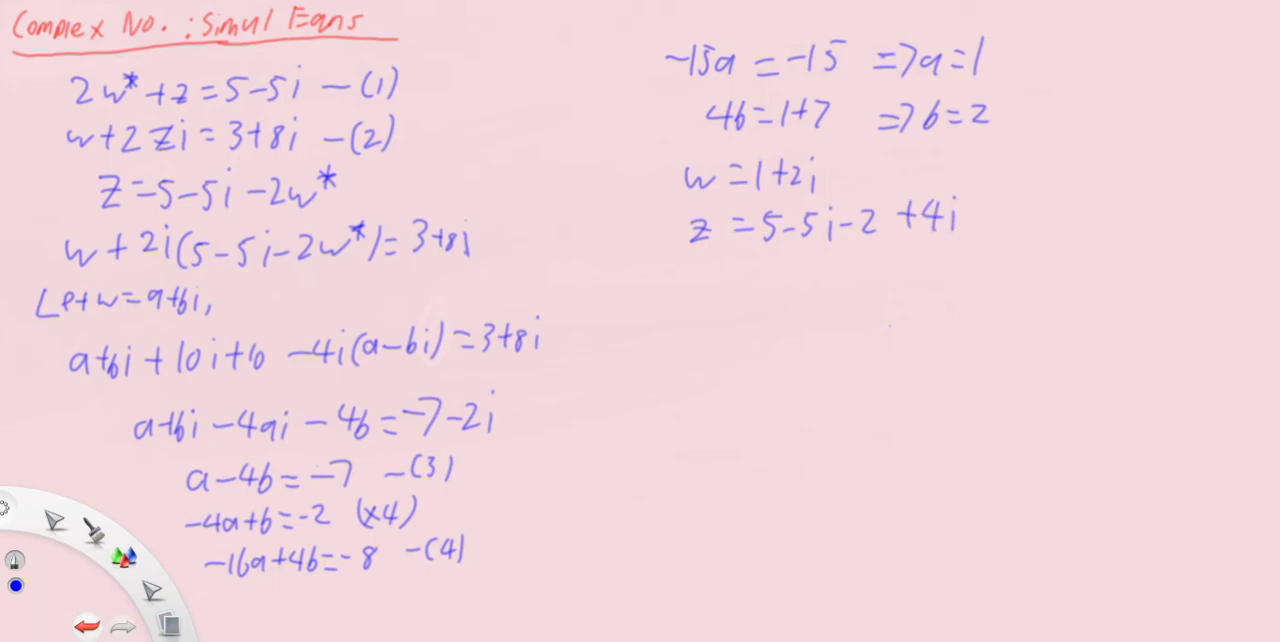
left_click_drag(1008, 163, 1022, 160)
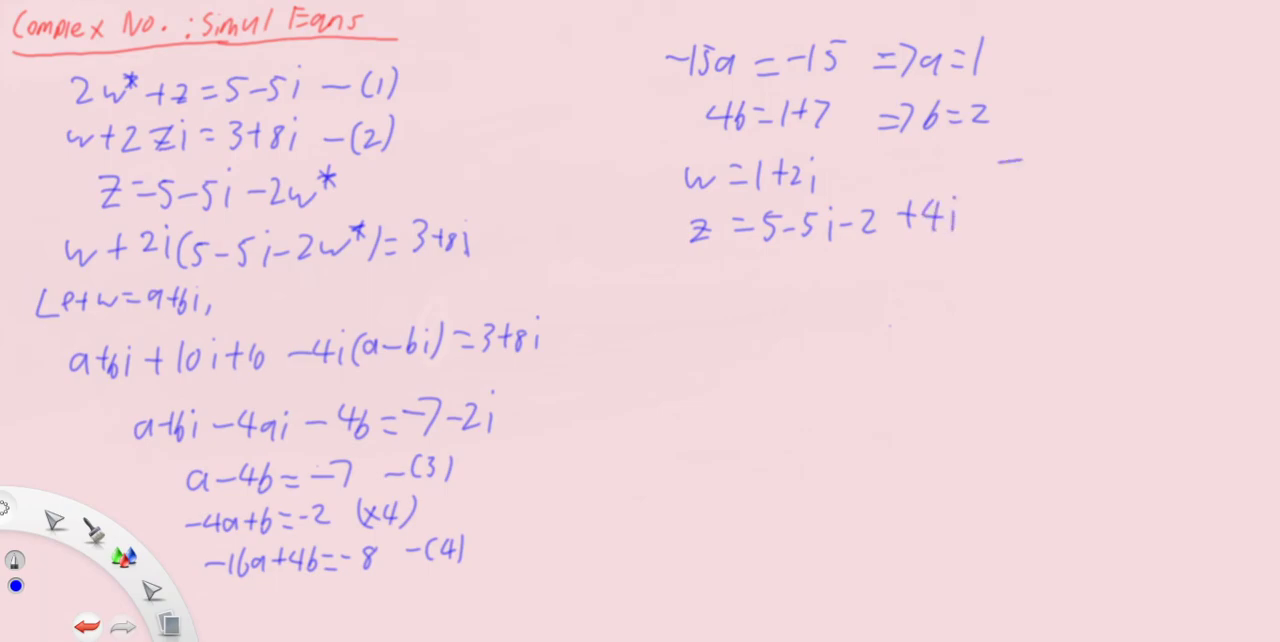
type("-2w*=")
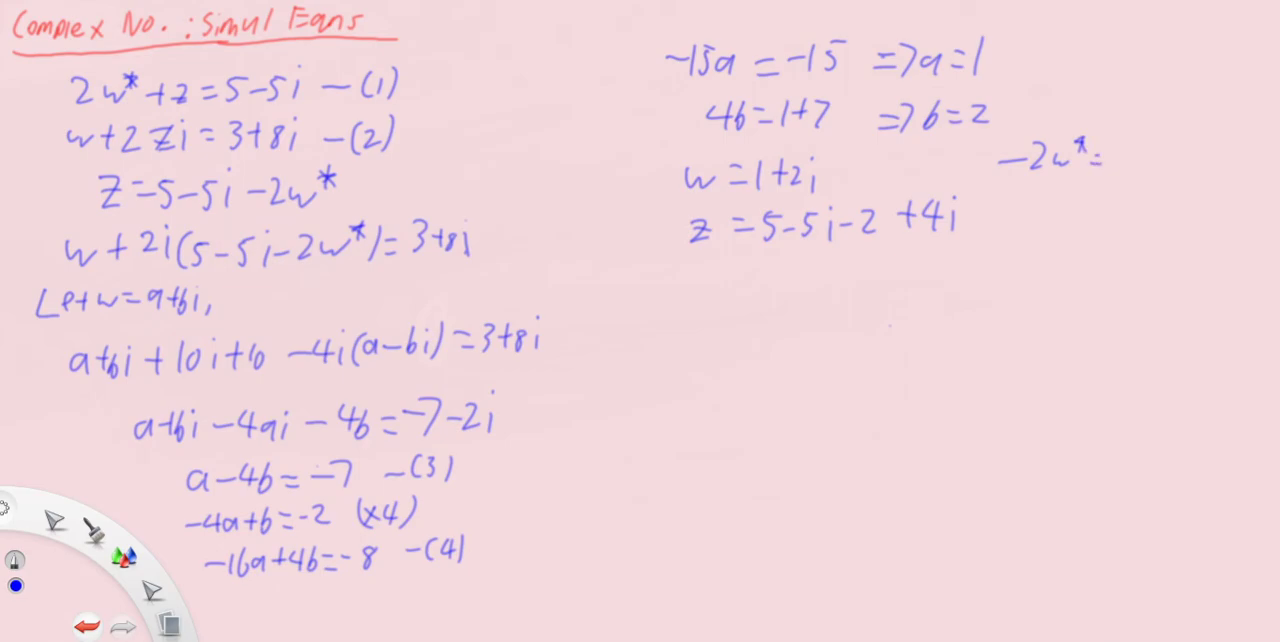